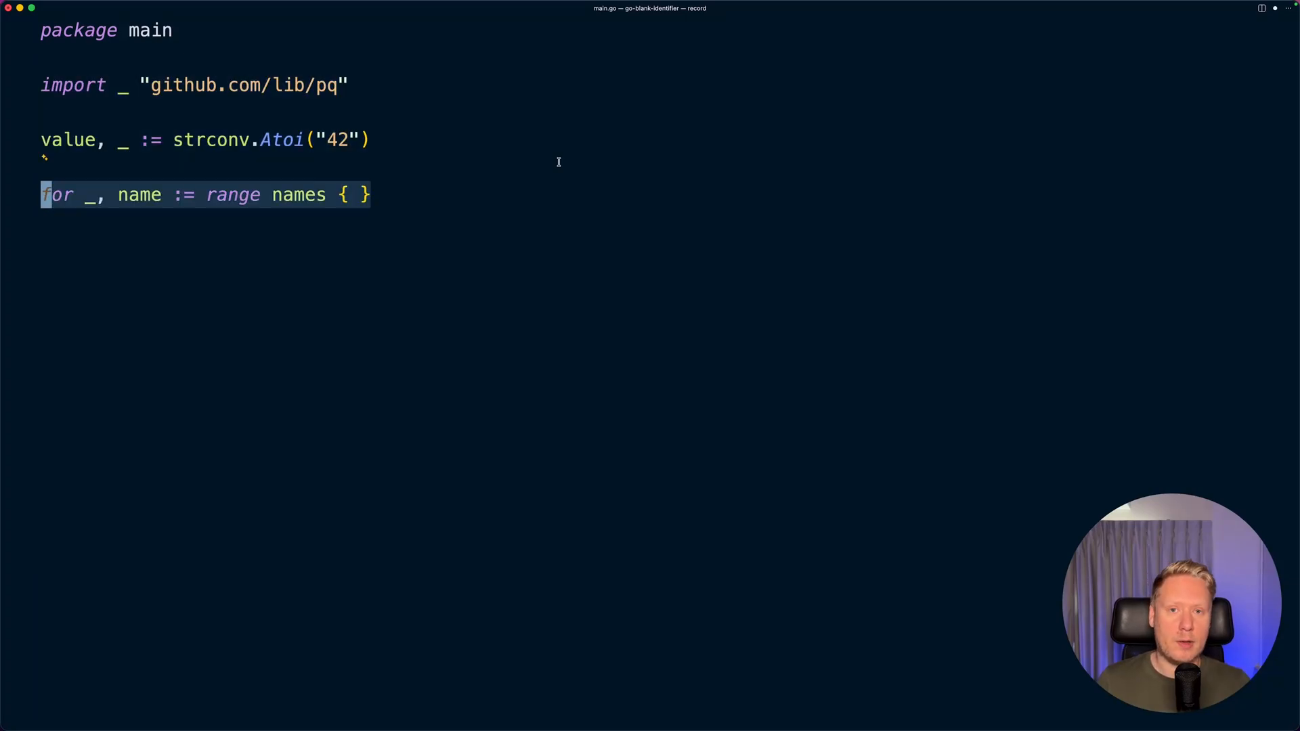
Step: Add the interface-check line var _ io.Writer = (*MyType)(nil) to the overview examples
text(var _ io.Writer = (*MyType)(nil))
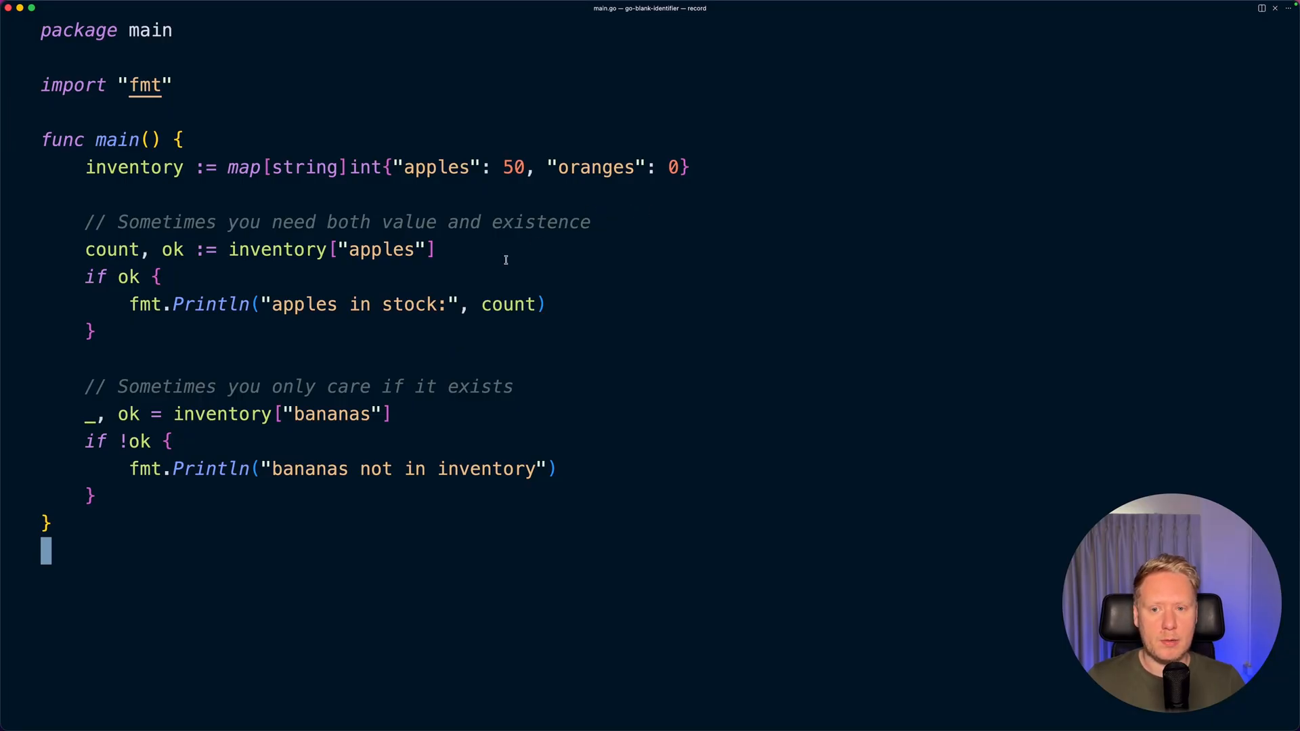
Step: Position the cursor in main() to write the inventory map bananas existence check
double_click(382, 249)
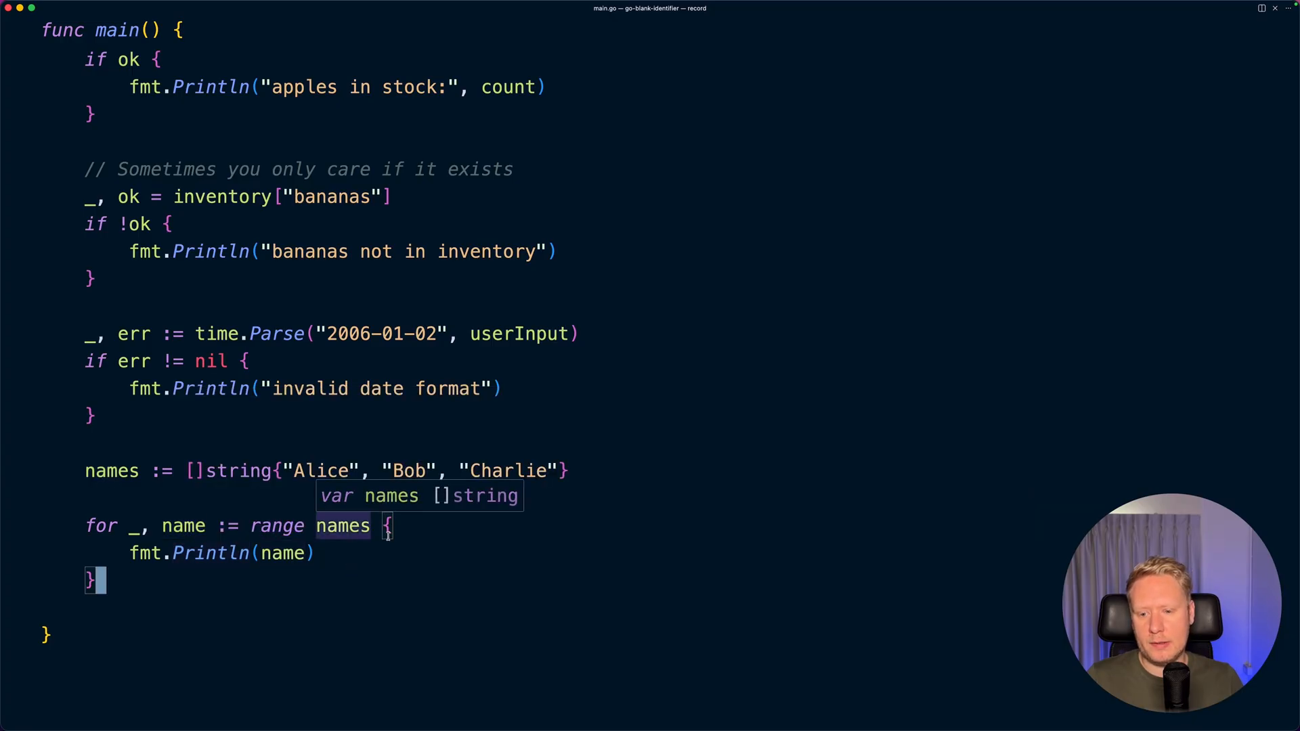
mouse_move(147, 526)
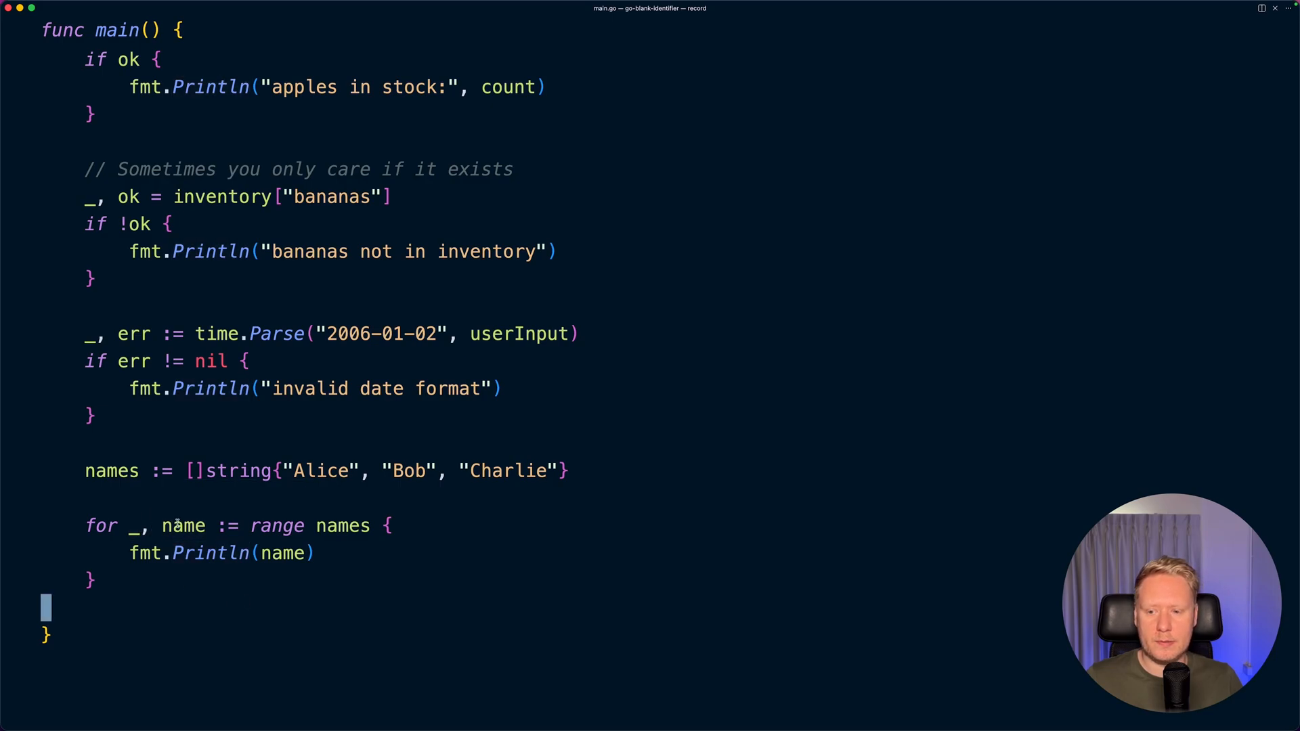
Step: Retype the _ blank identifier before the github.com/lib/pq driver import
click(91, 415)
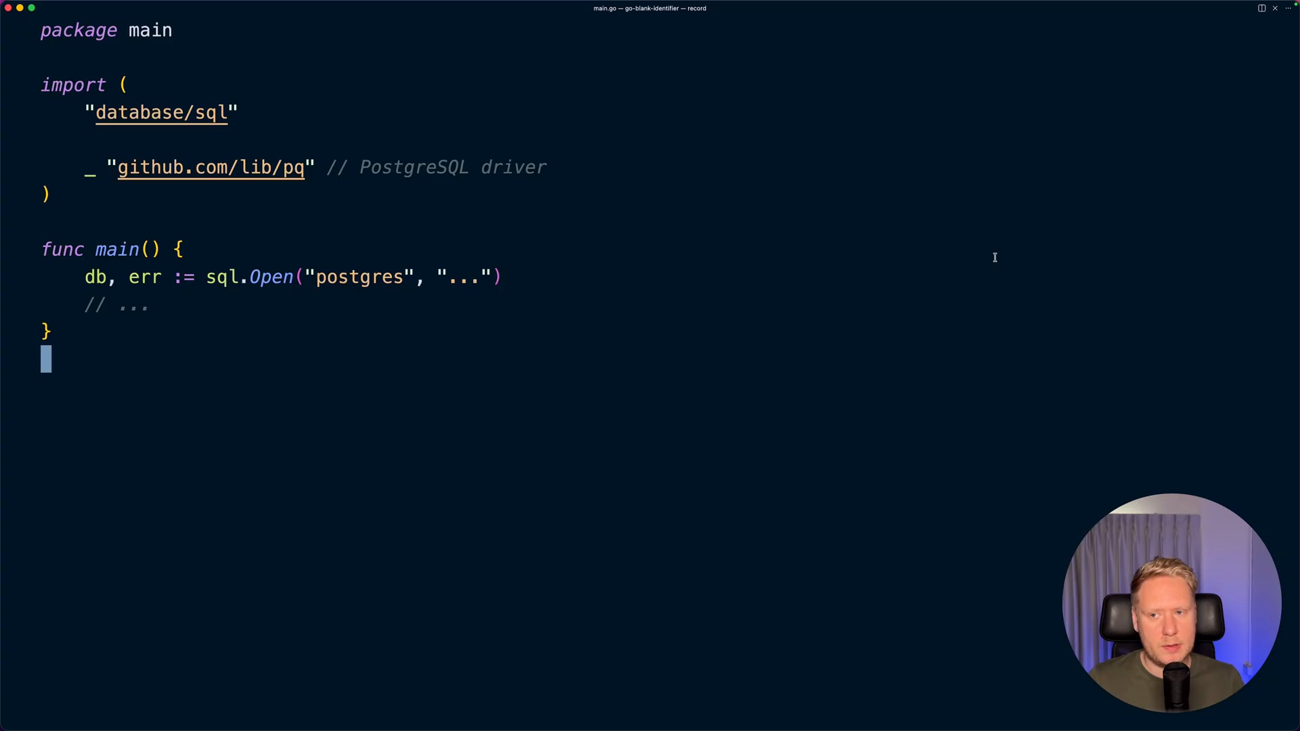
mouse_move(845, 263)
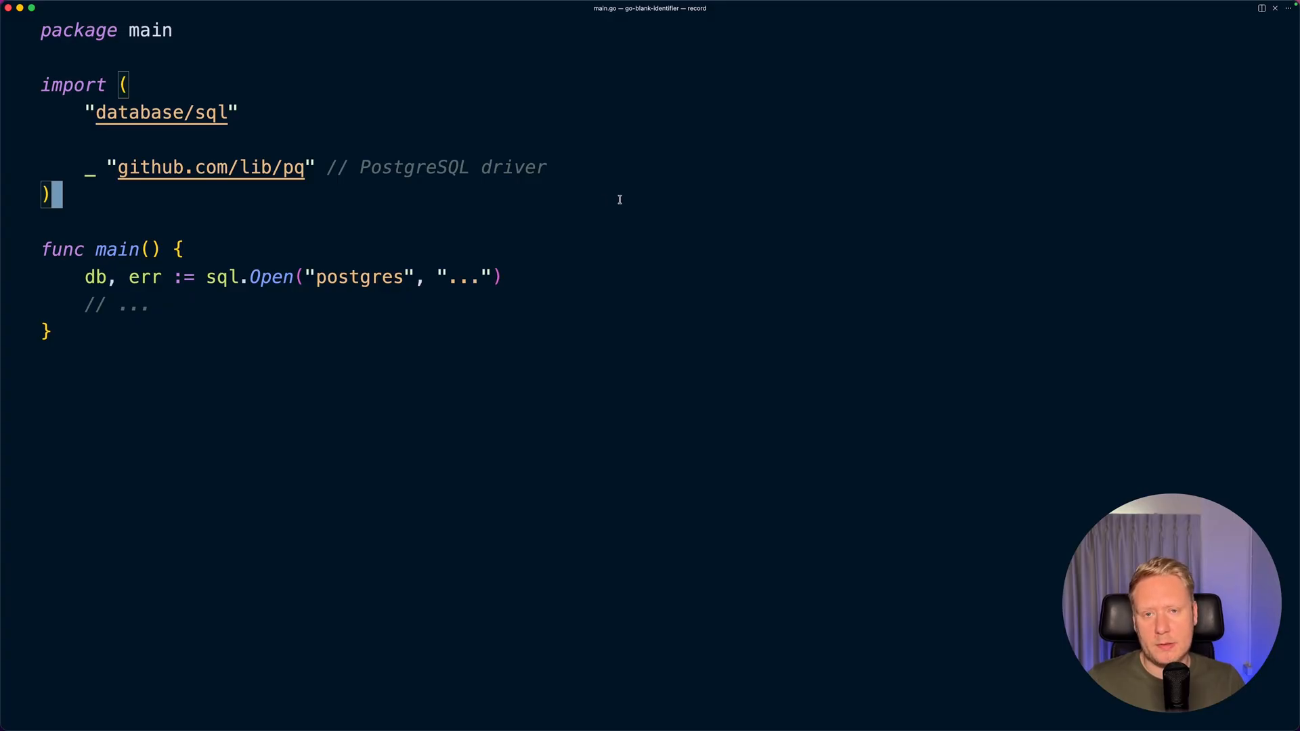
mouse_move(702, 264)
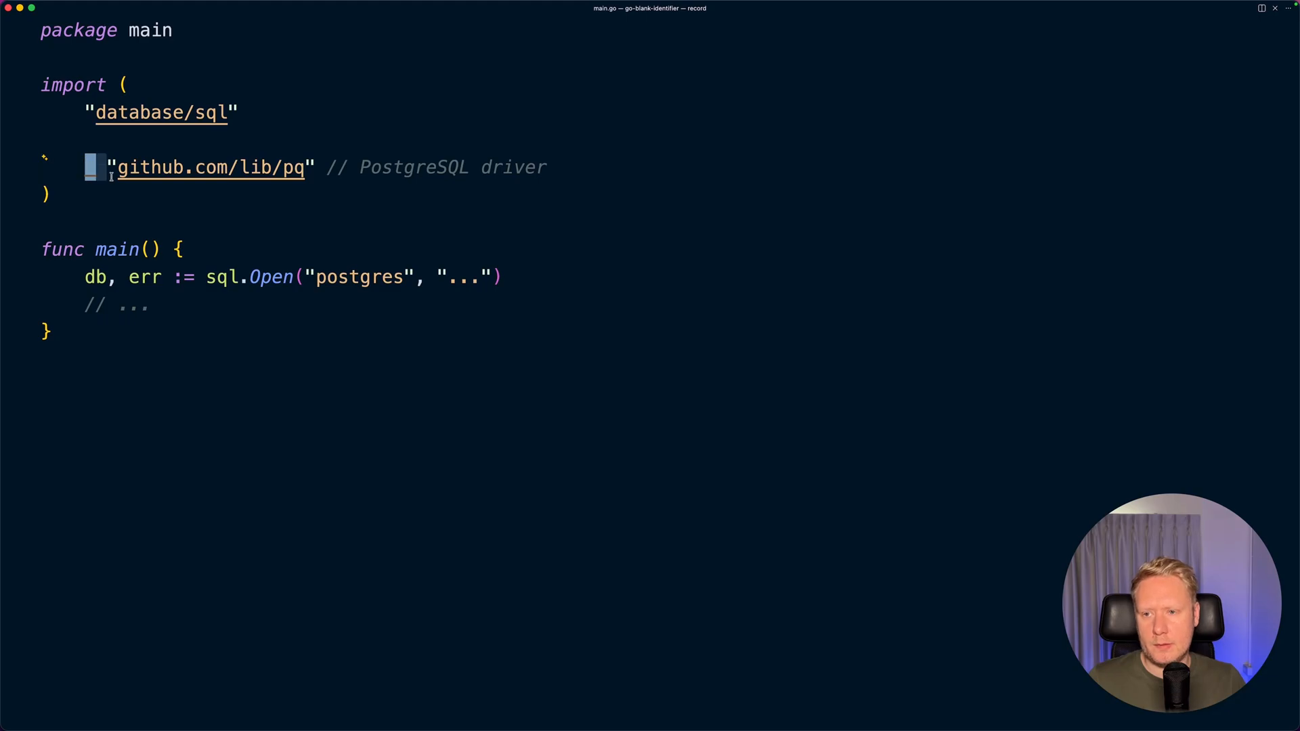
text(_)
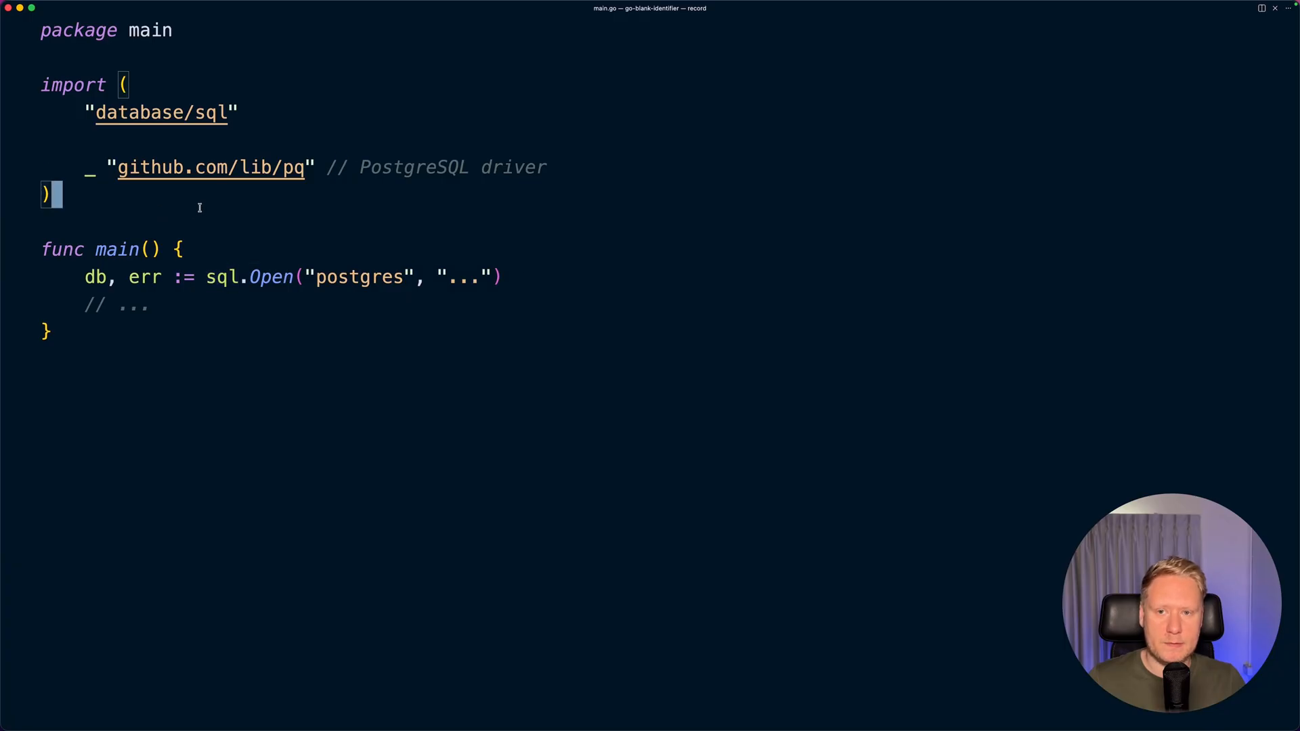
mouse_move(201, 201)
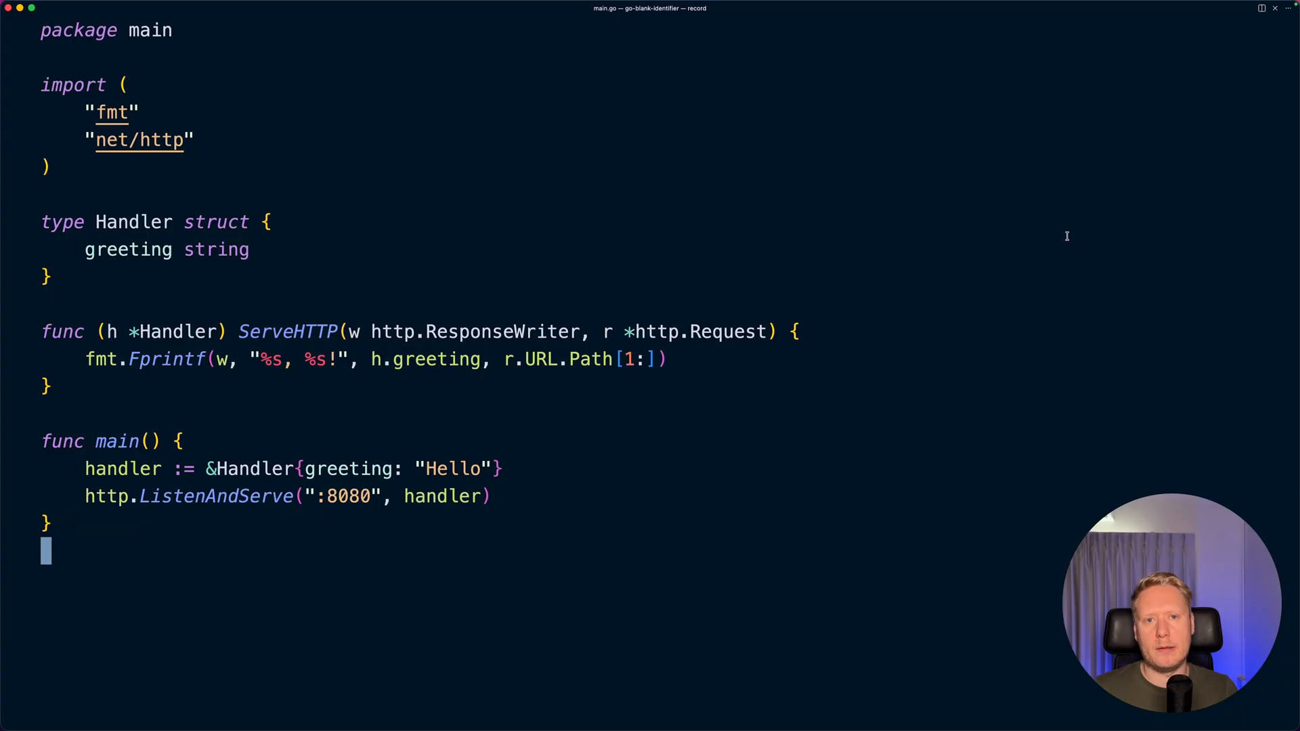
mouse_move(632, 276)
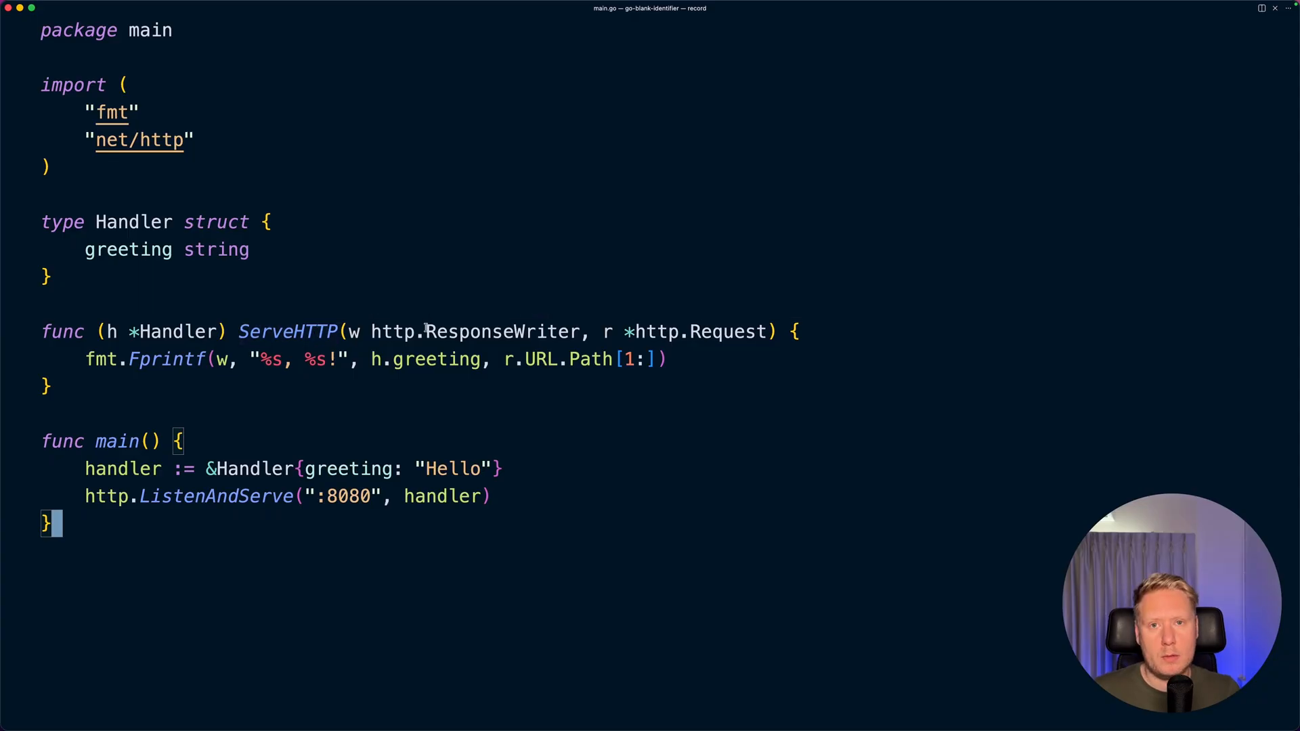
Step: Move the cursor to the end of the Handler's ServeHTTP method
double_click(287, 331)
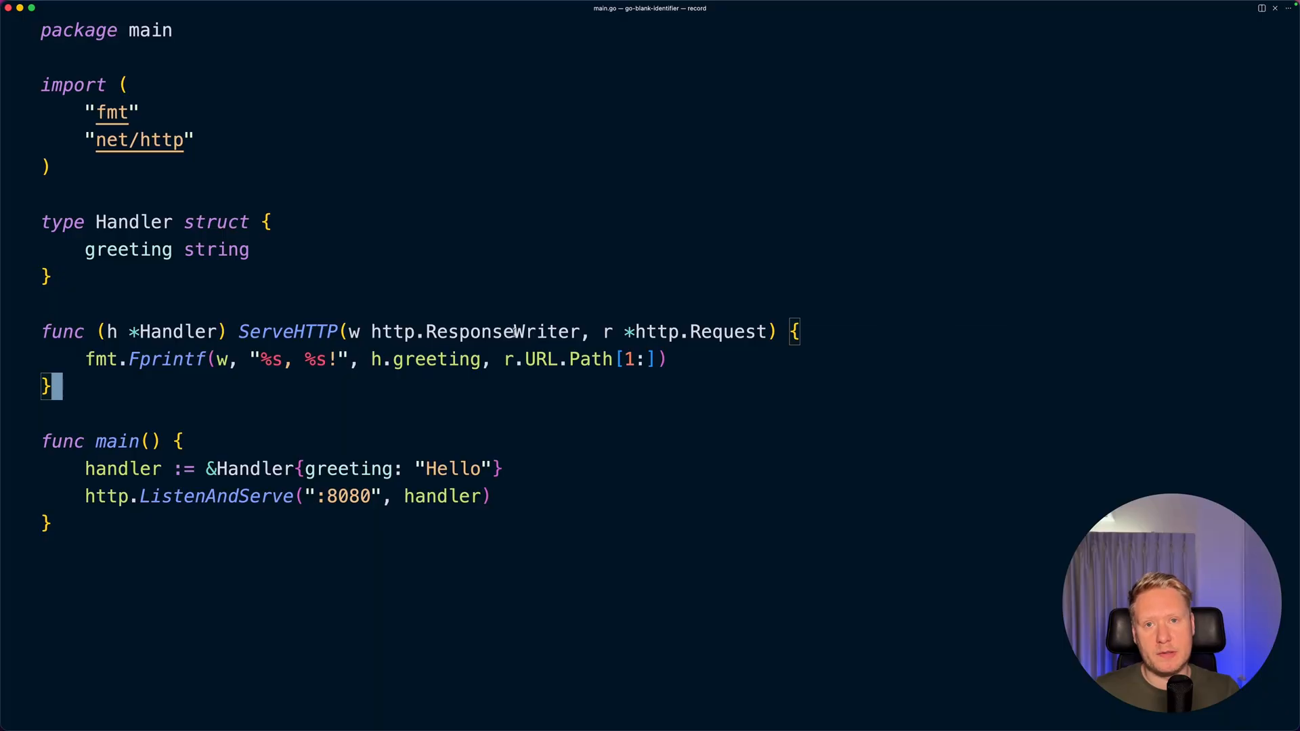
mouse_move(287, 332)
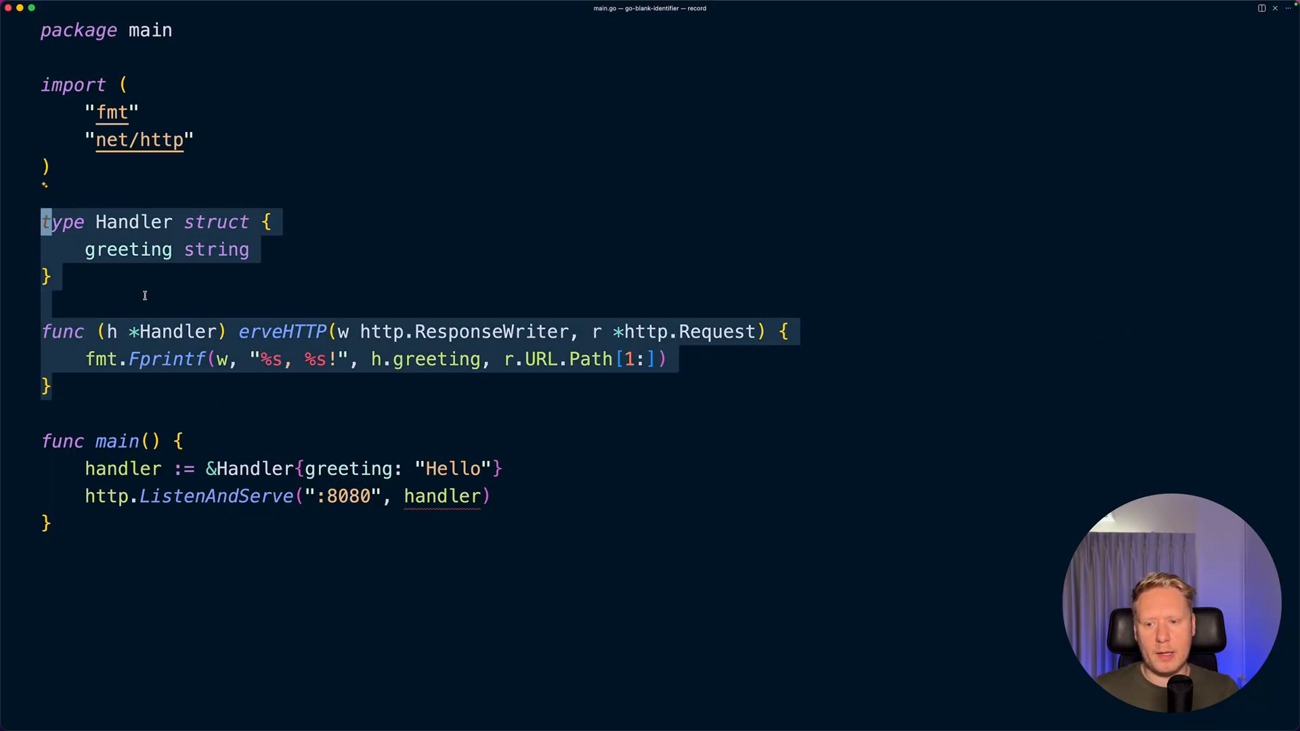
Step: Move to func main to prepare a blank line above it
double_click(165, 359)
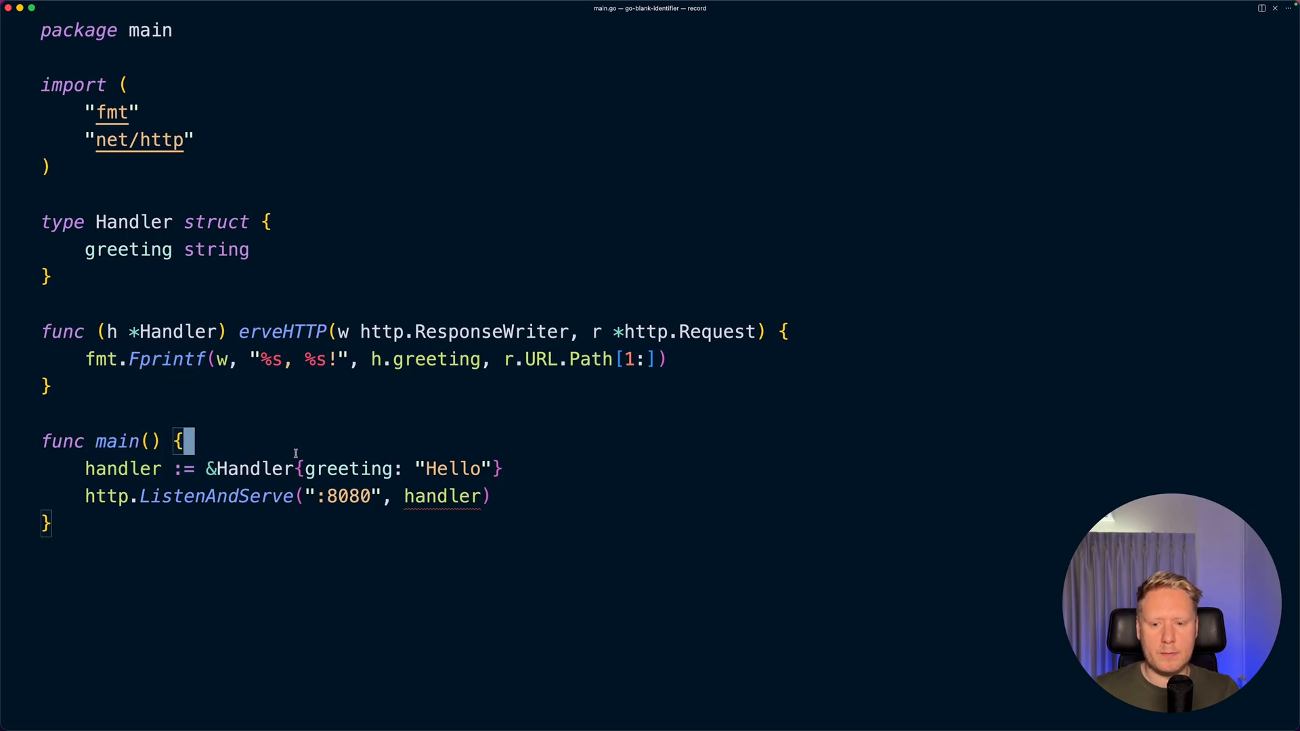
mouse_move(444, 495)
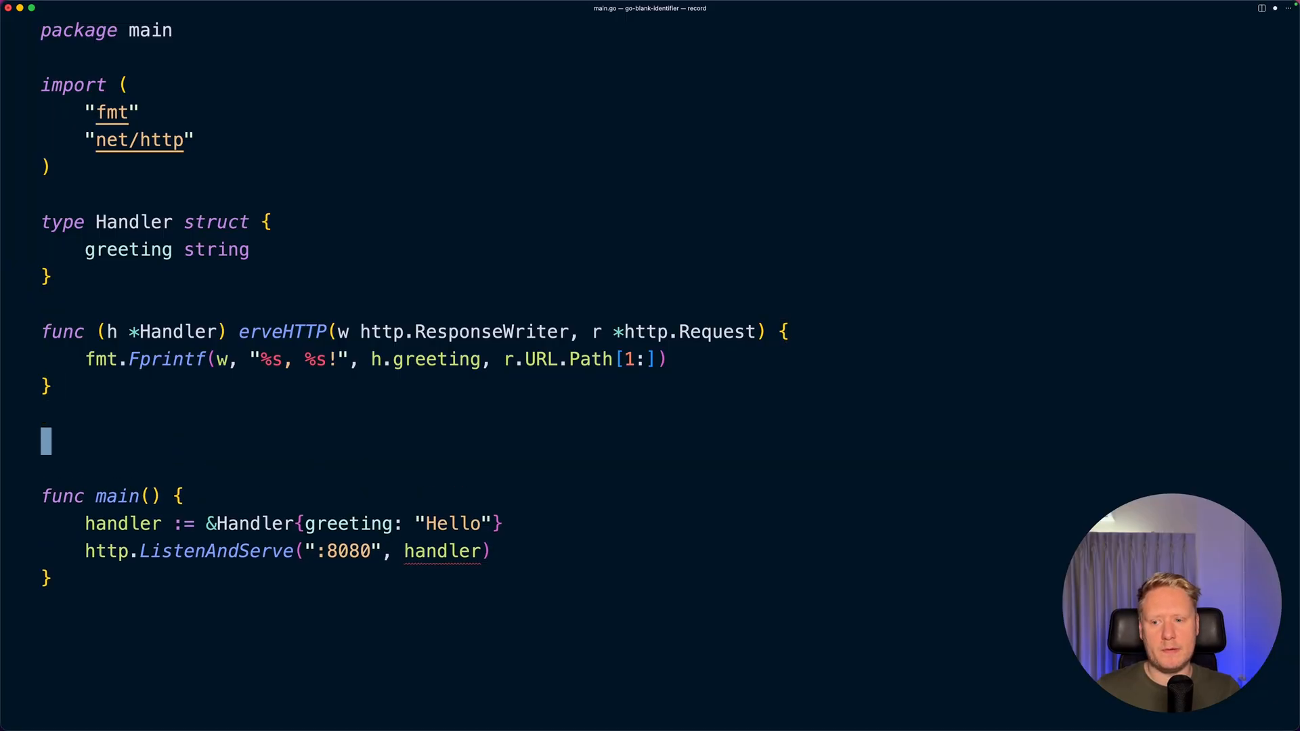
Step: Add the compile-time check var _ http.Handler = (*Handler)(nil) above main
text(var _ http.Handler = (*Handler)(nil))
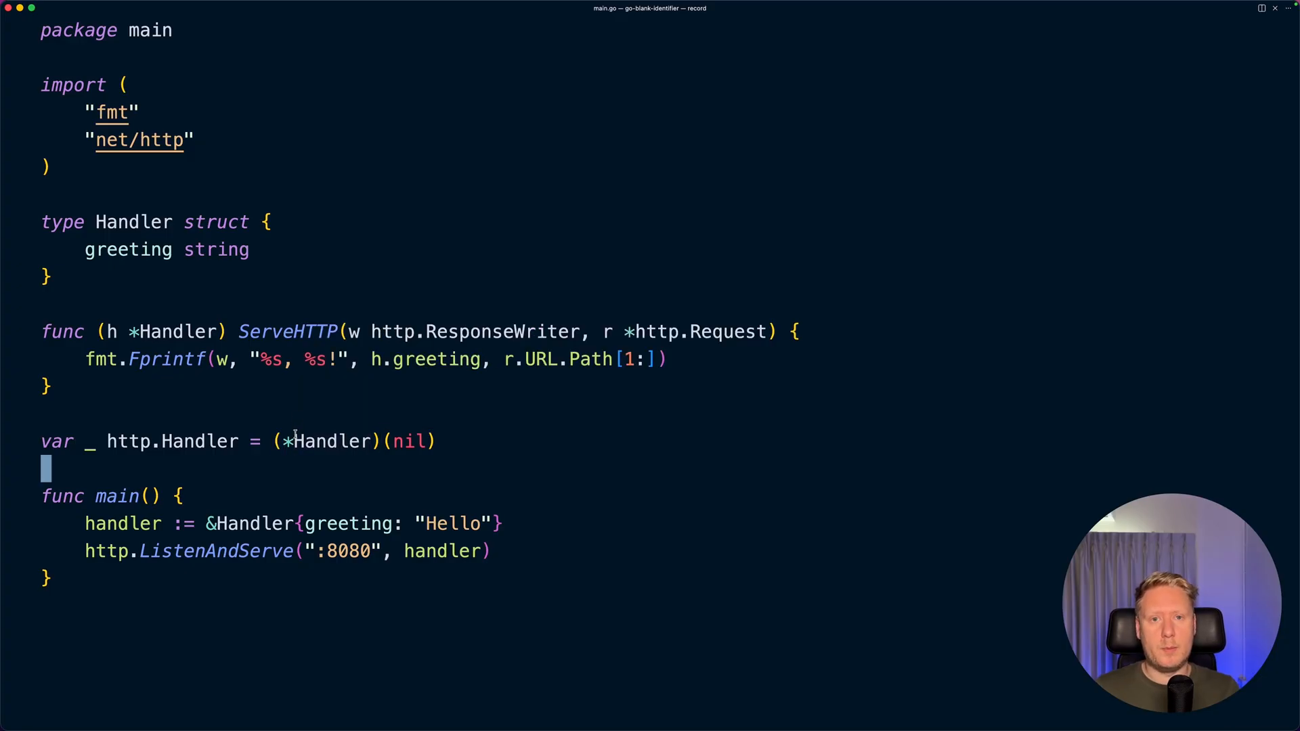
mouse_move(375, 463)
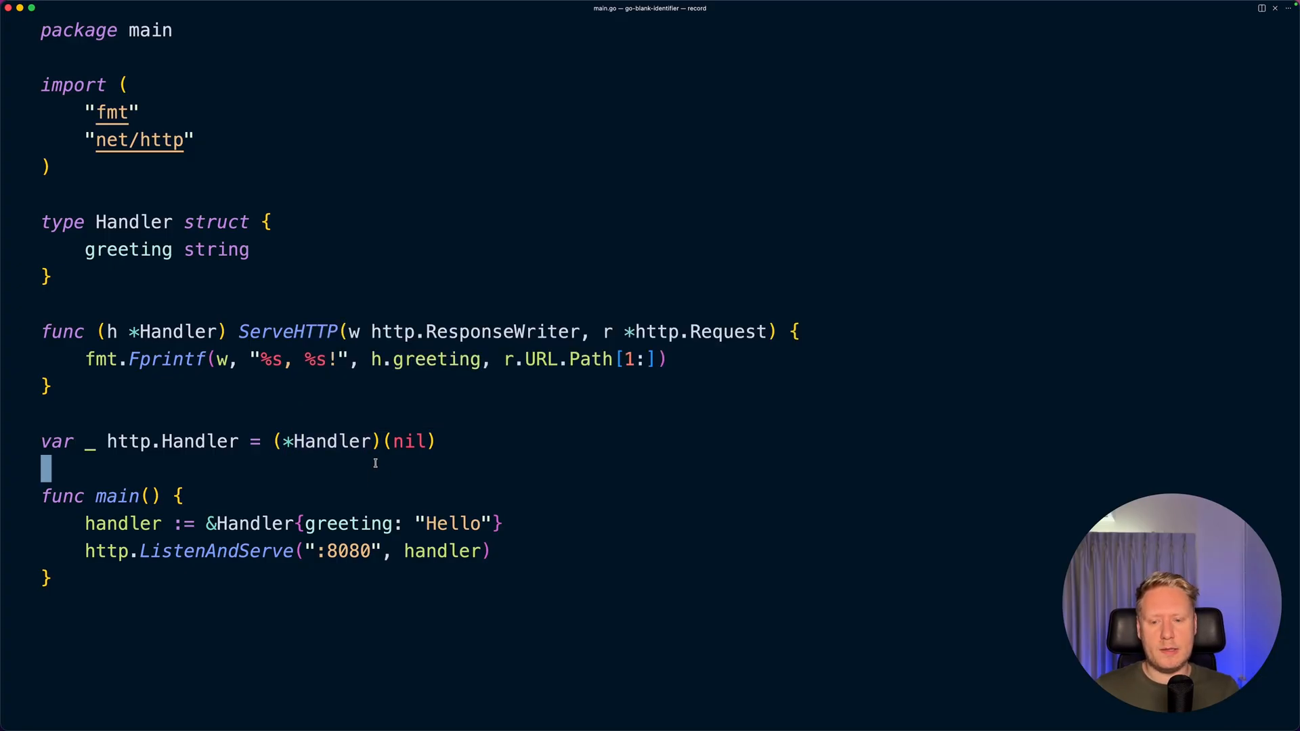